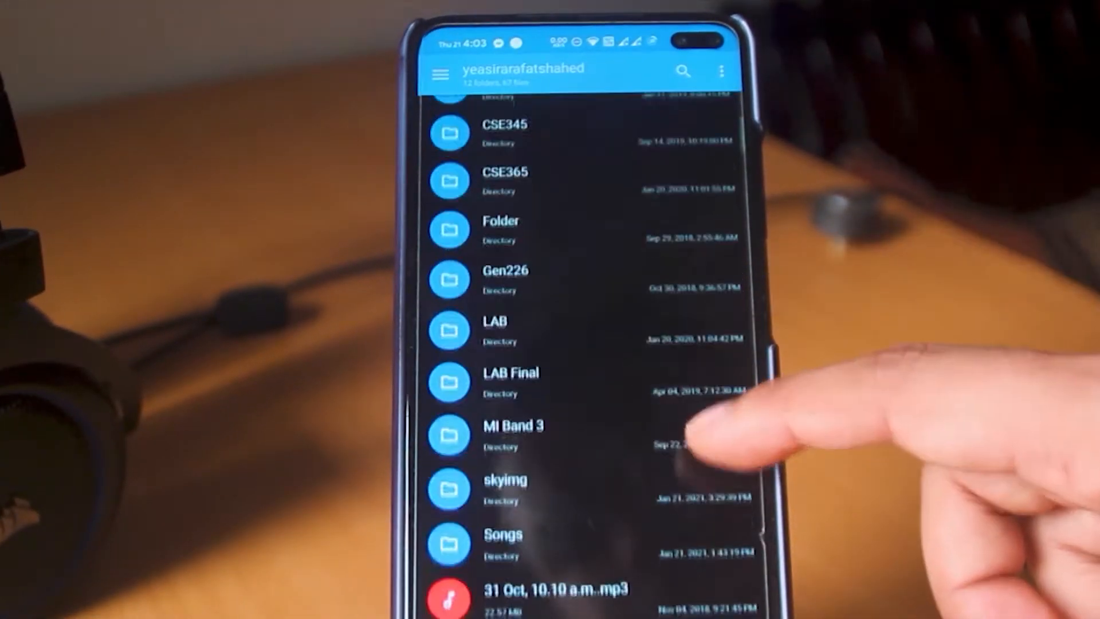
Scroll Solid Explorer's My Drive folder list and preview an image file from Google Drive.
scroll(down, 3)
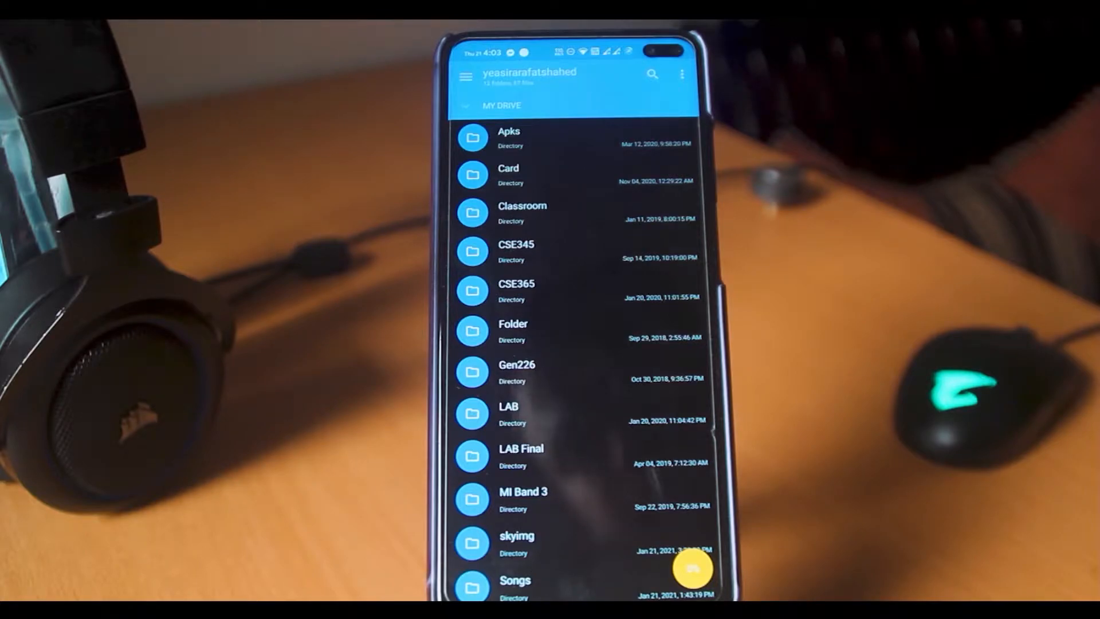
click(693, 567)
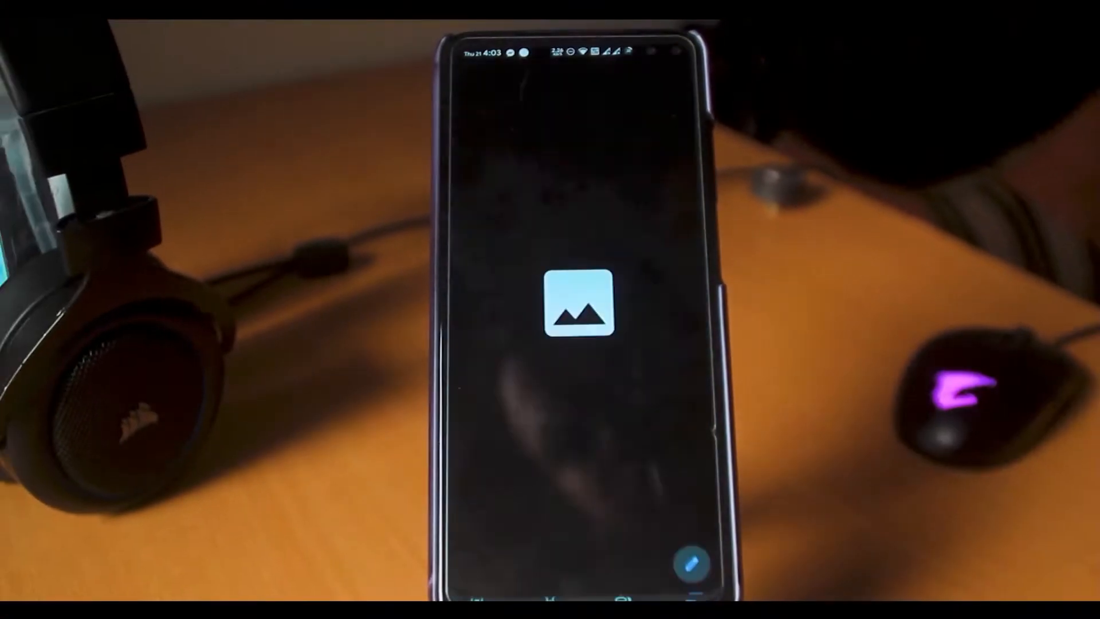
click(579, 310)
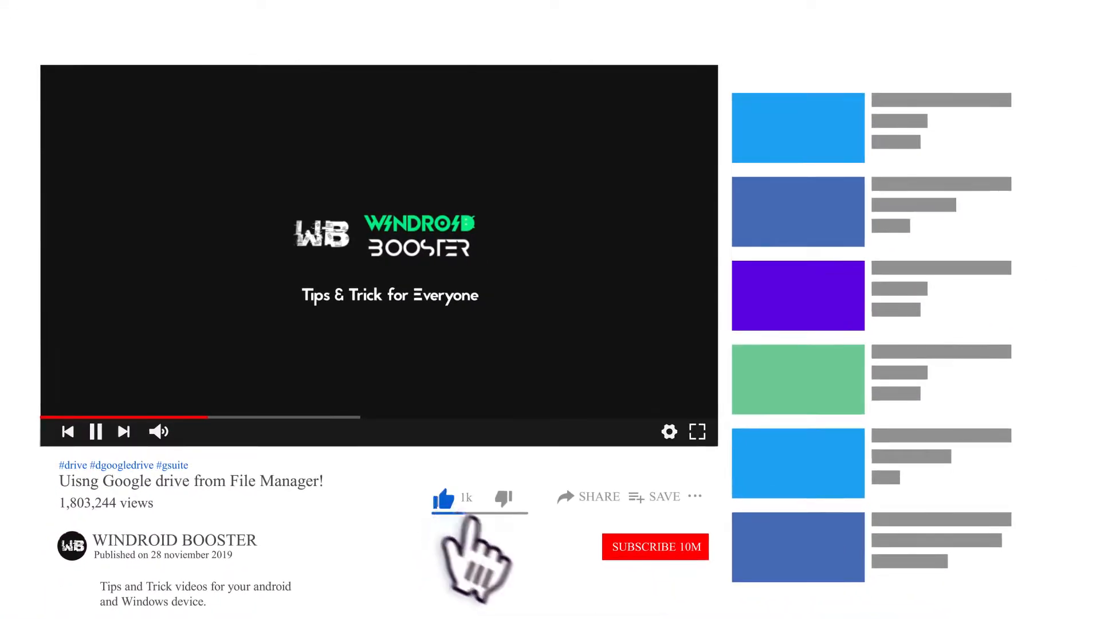
click(697, 432)
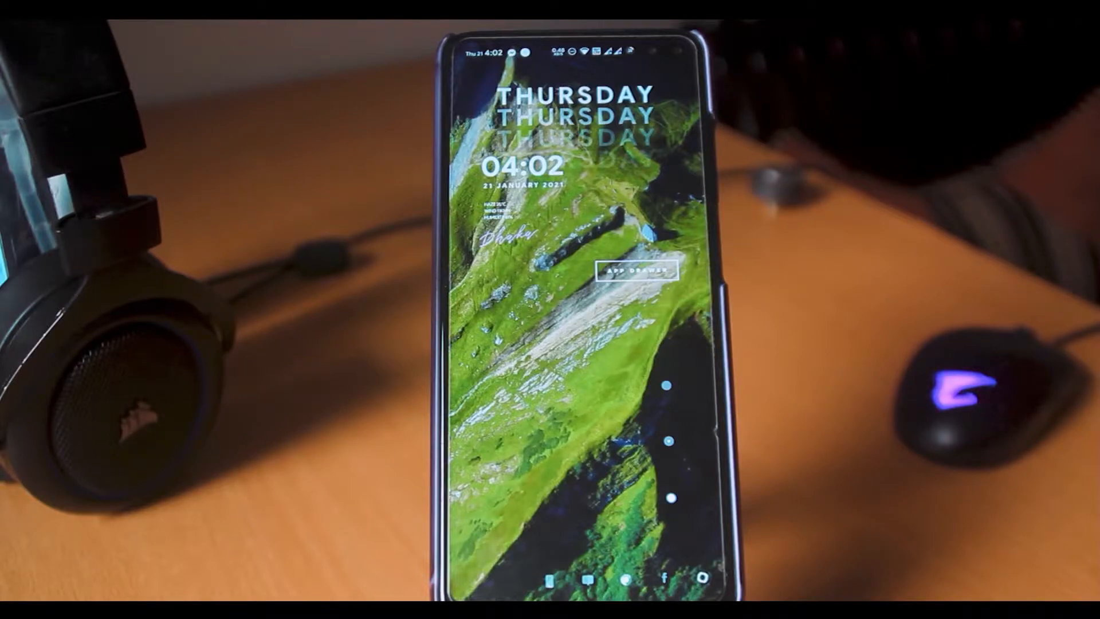
Search Play Store for 'file explorer' and open Xiaomi's File Manager listing.
click(670, 456)
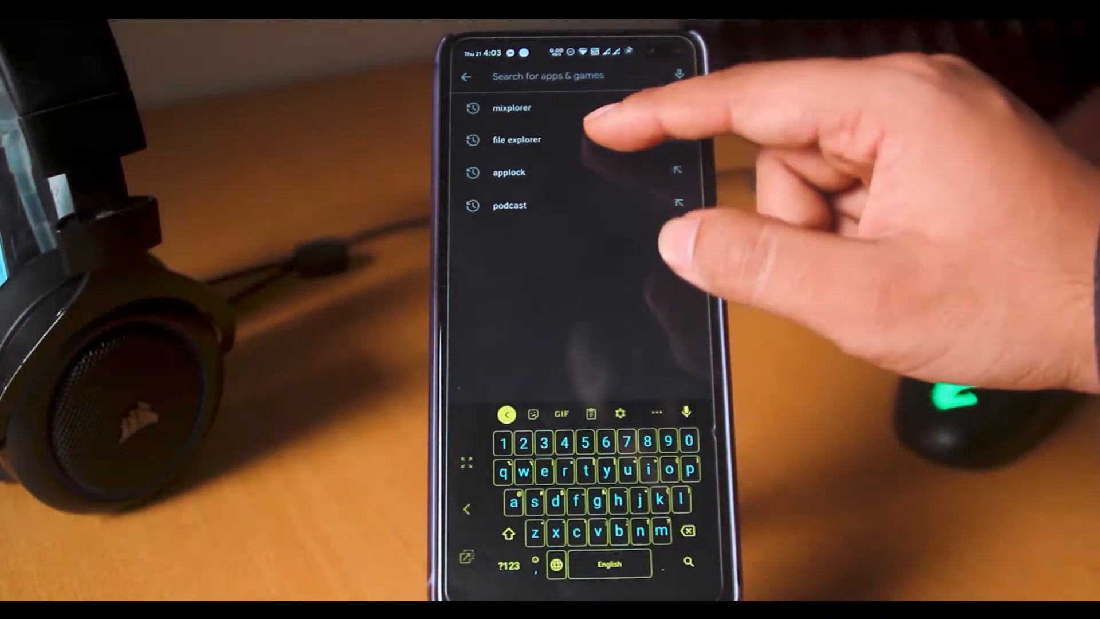
click(516, 139)
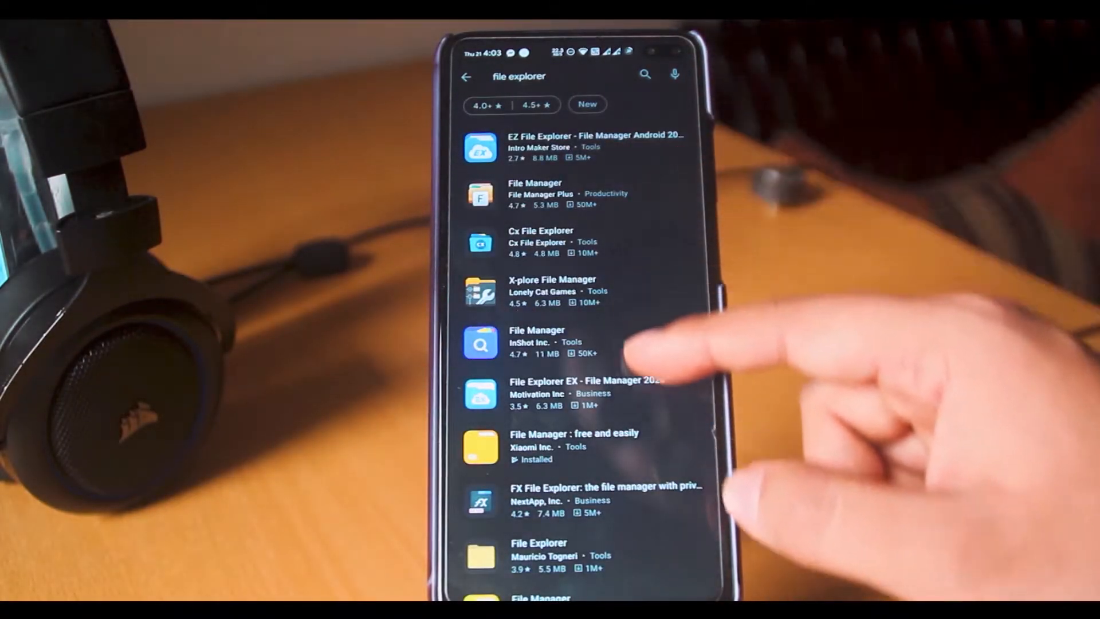
scroll(down, 3)
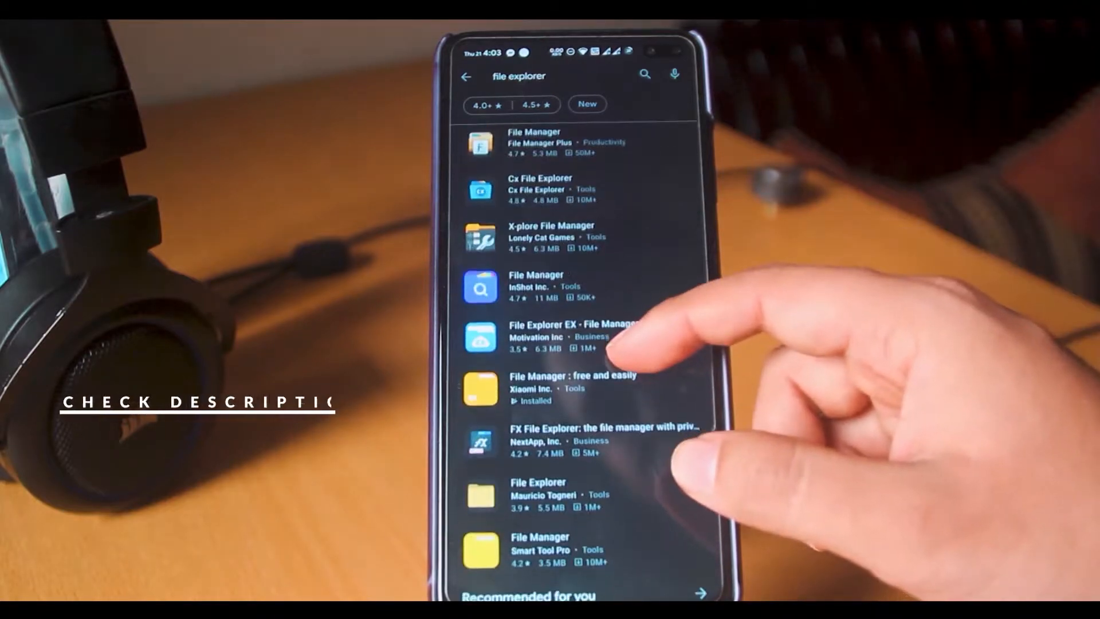
click(561, 387)
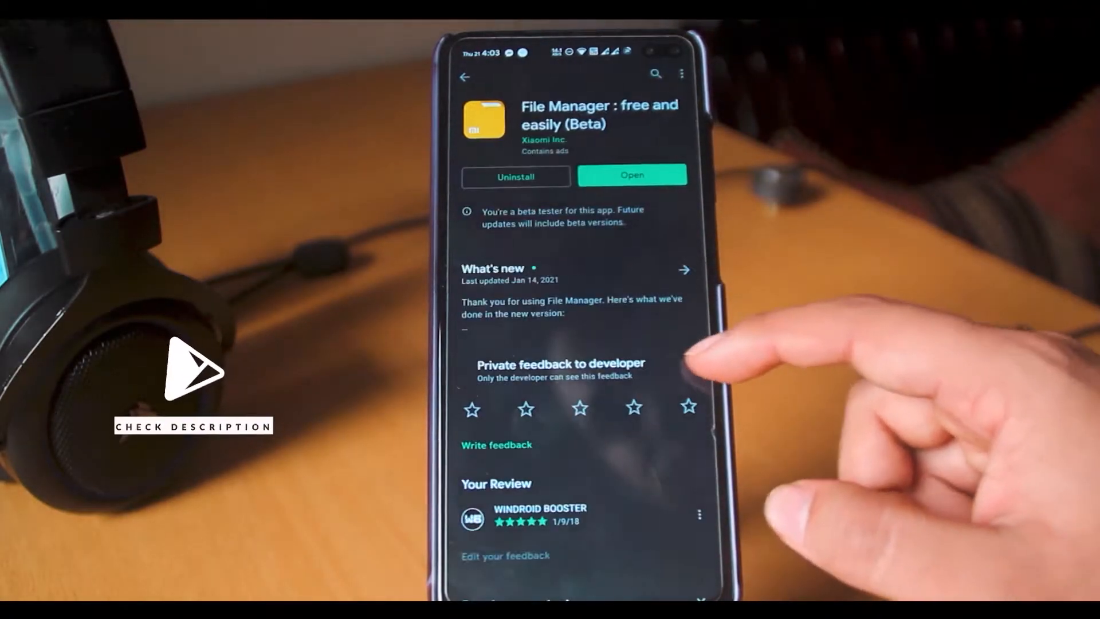
Return to the home screen and launch Xiaomi File Manager.
click(465, 75)
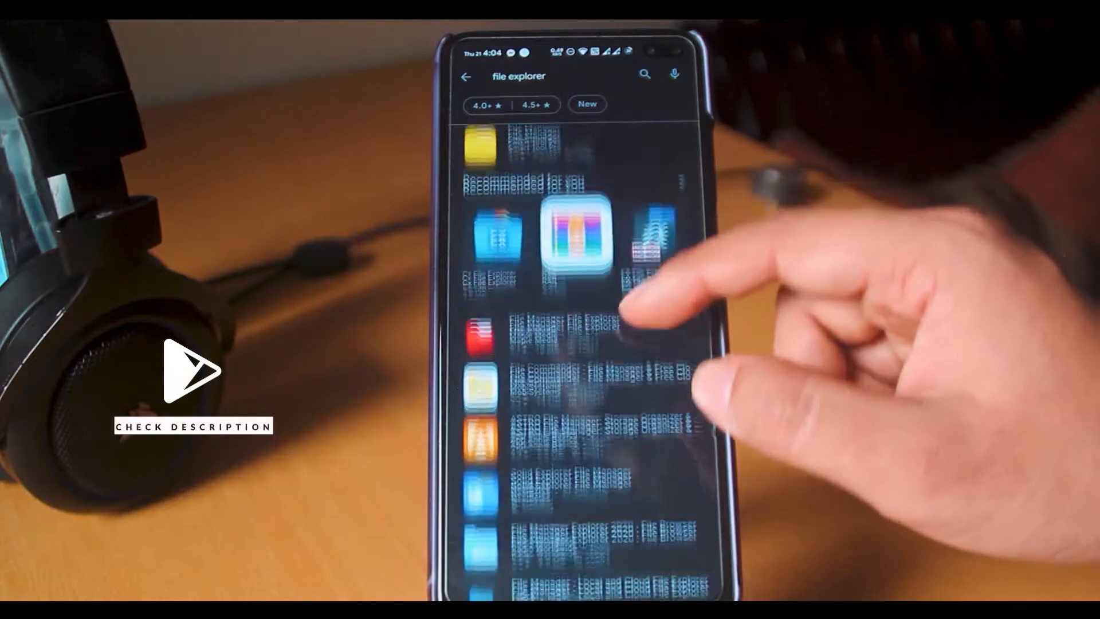
click(575, 235)
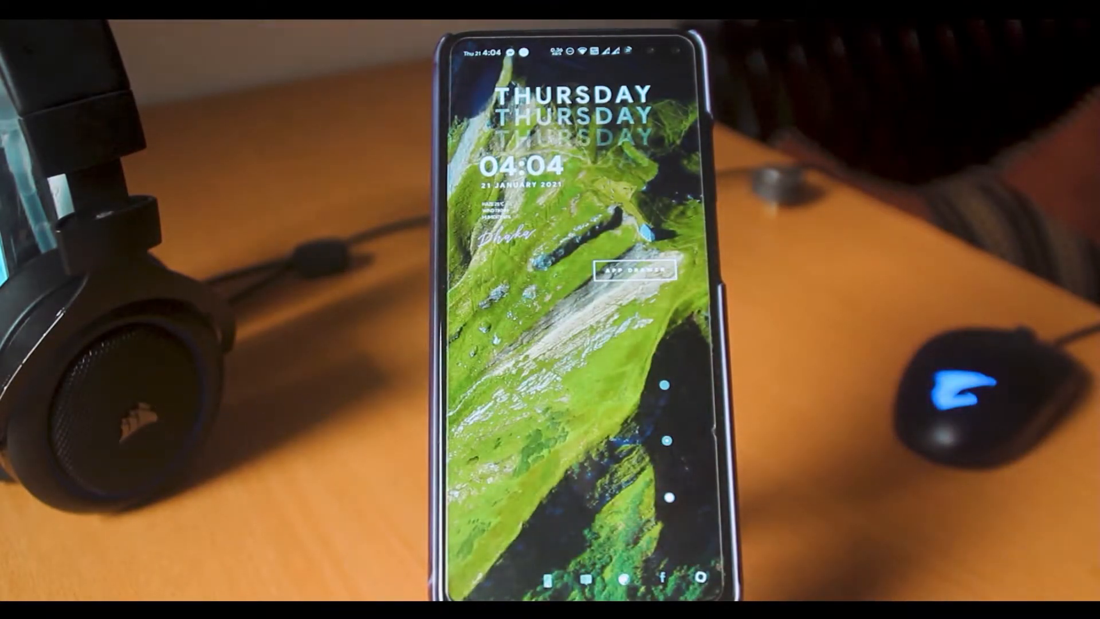
click(627, 269)
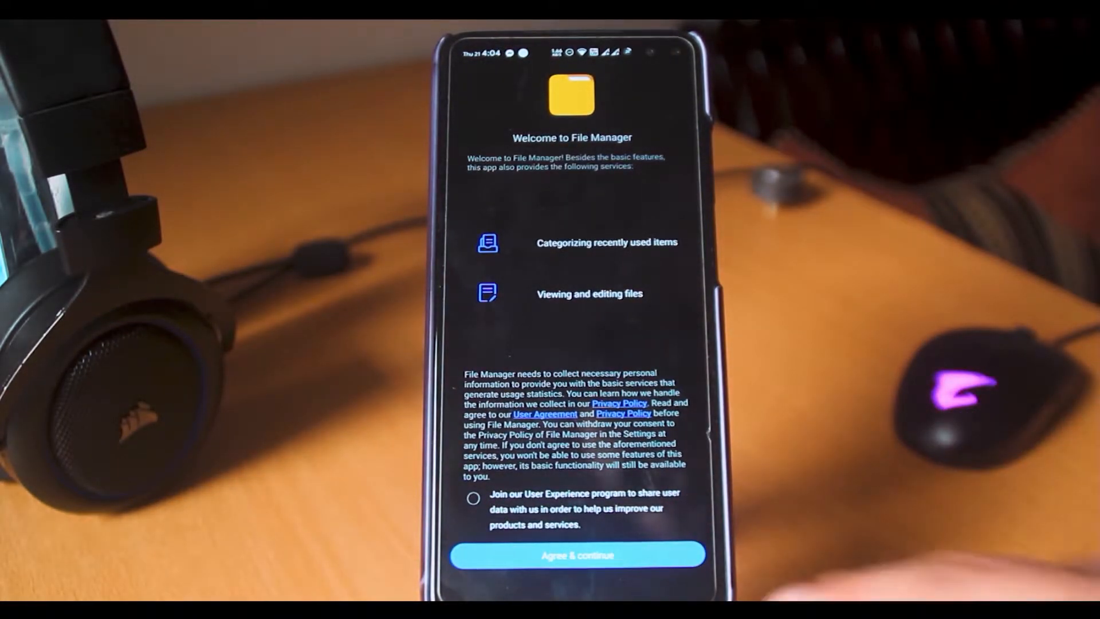
Accept File Manager's terms and media permission, then link a Google account under Google Drive.
click(578, 555)
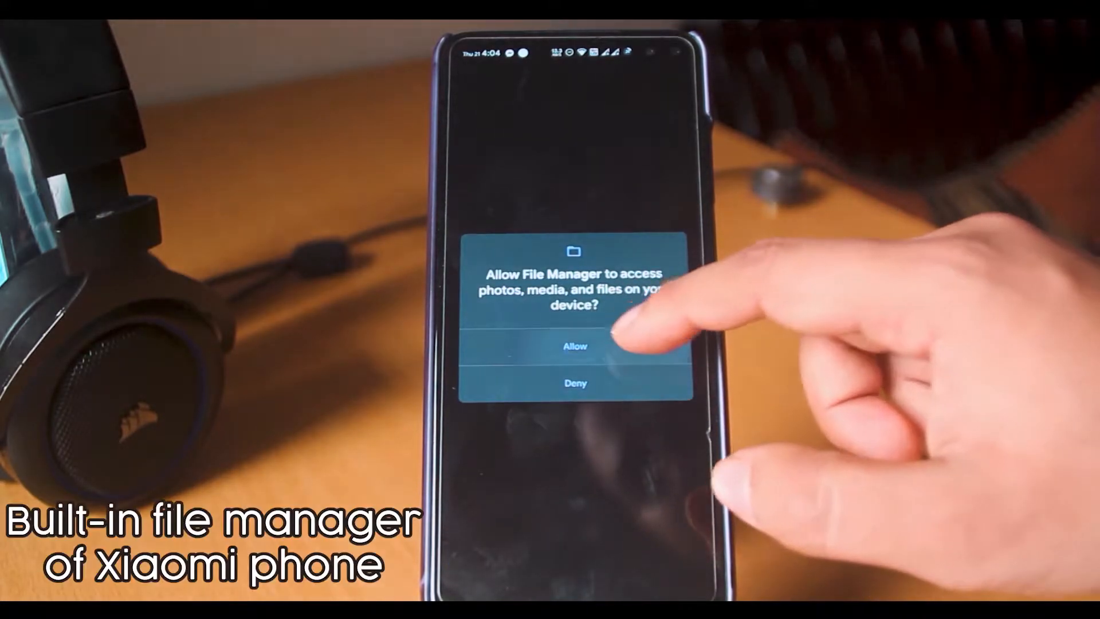
click(575, 346)
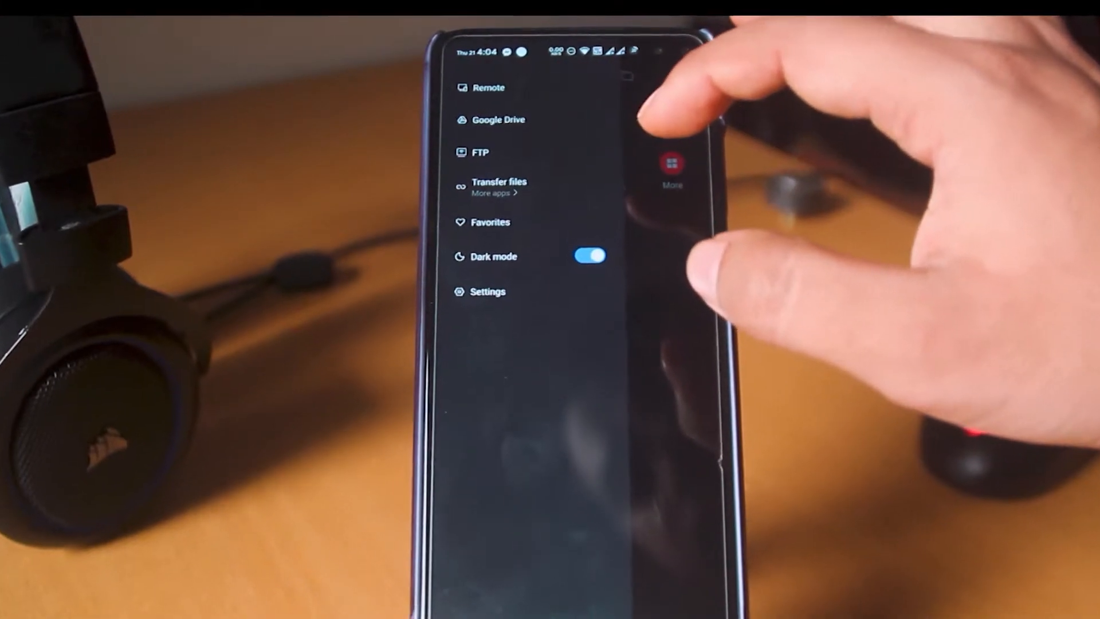
click(500, 120)
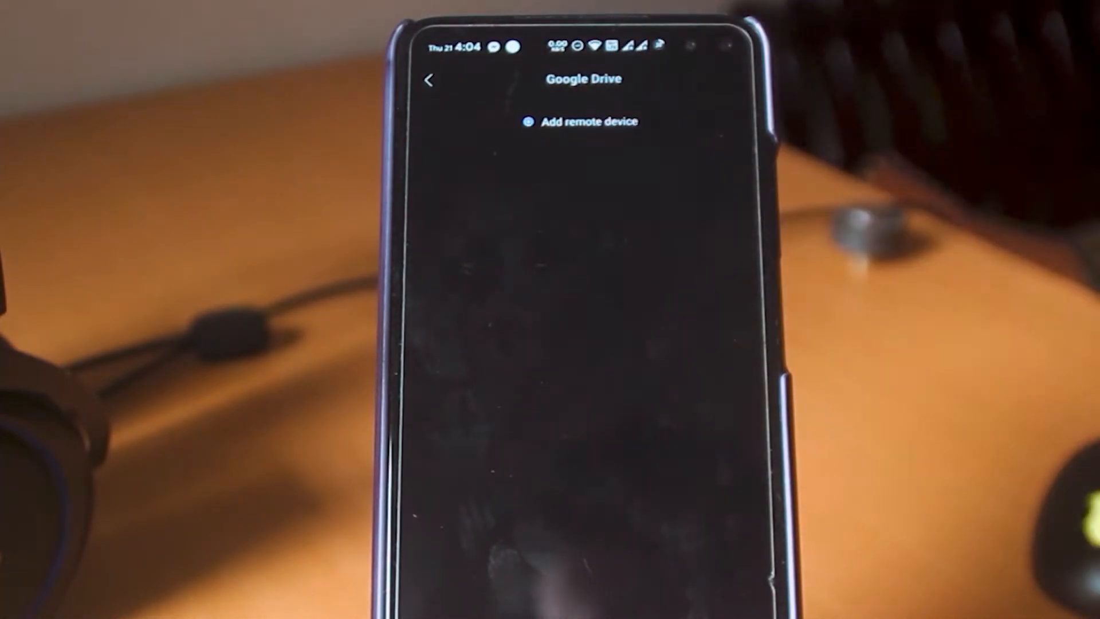
click(581, 122)
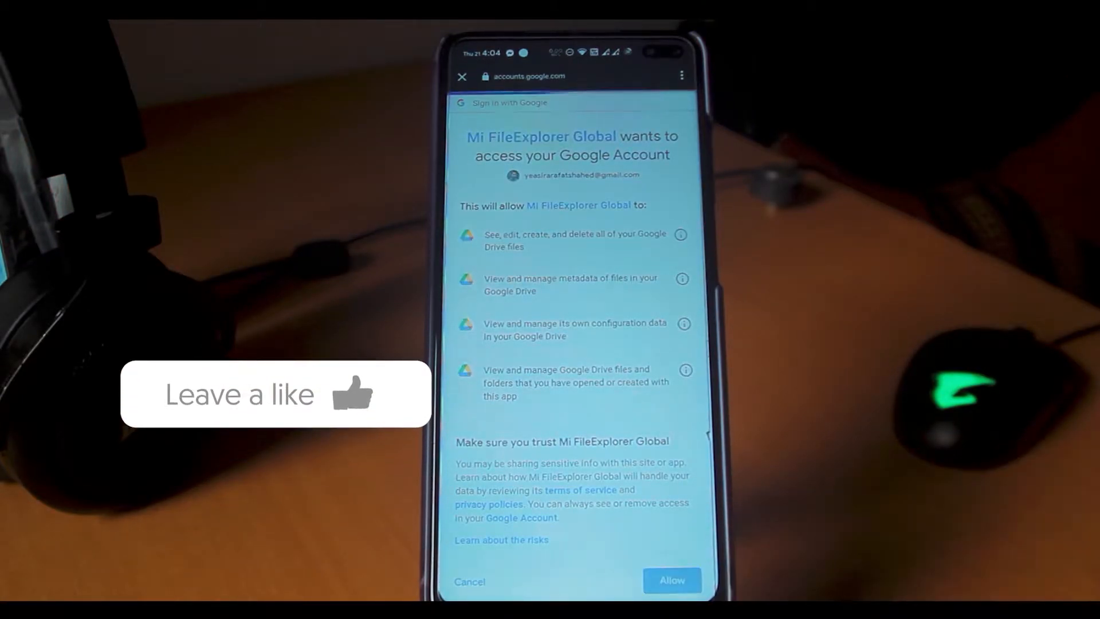
click(670, 580)
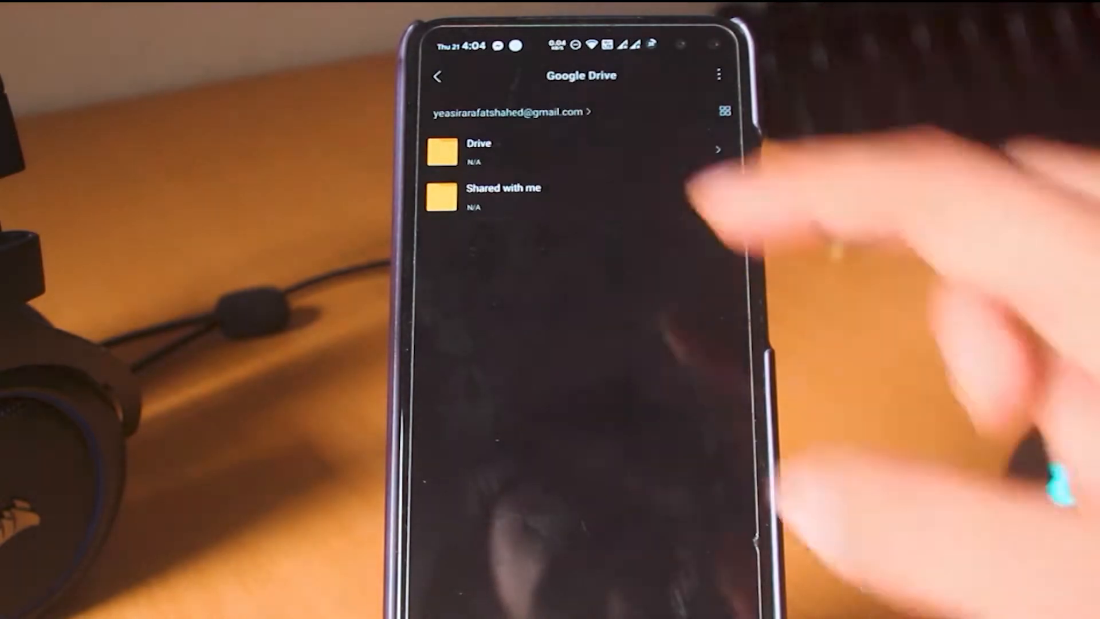
click(479, 151)
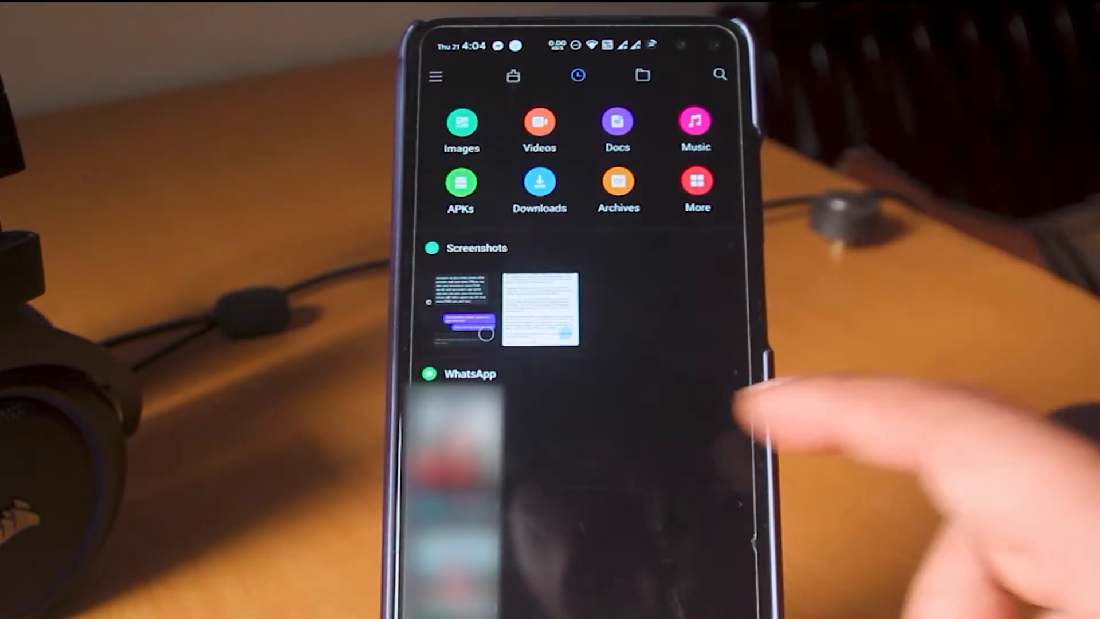
Copy 3410100.jpg from the phone's Download folder and paste it into Drive's Card folder.
click(640, 75)
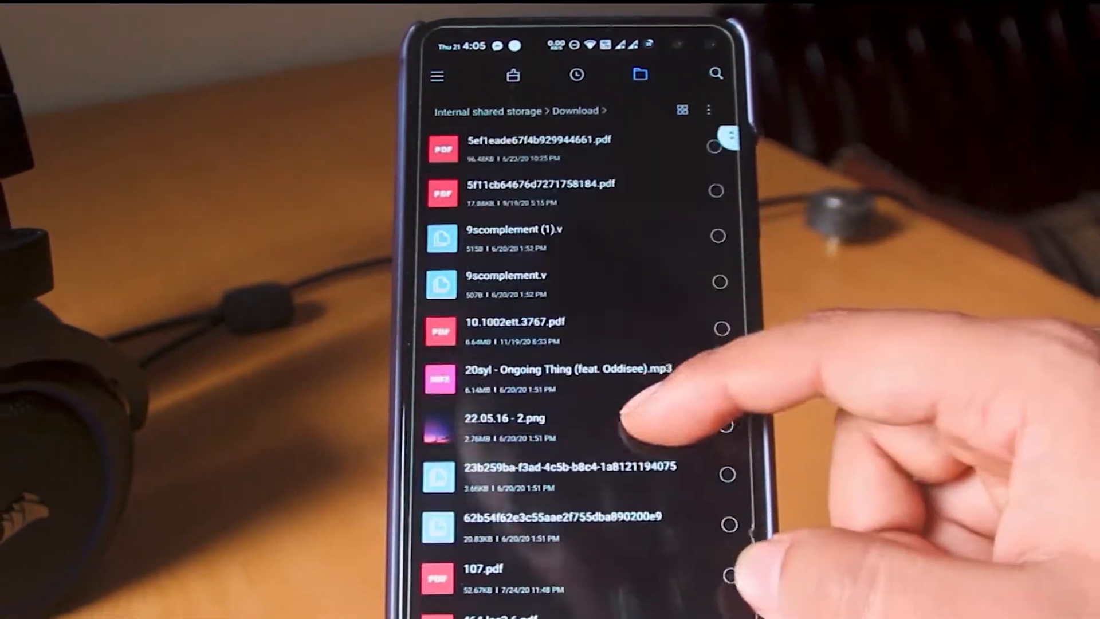
scroll(down, 3)
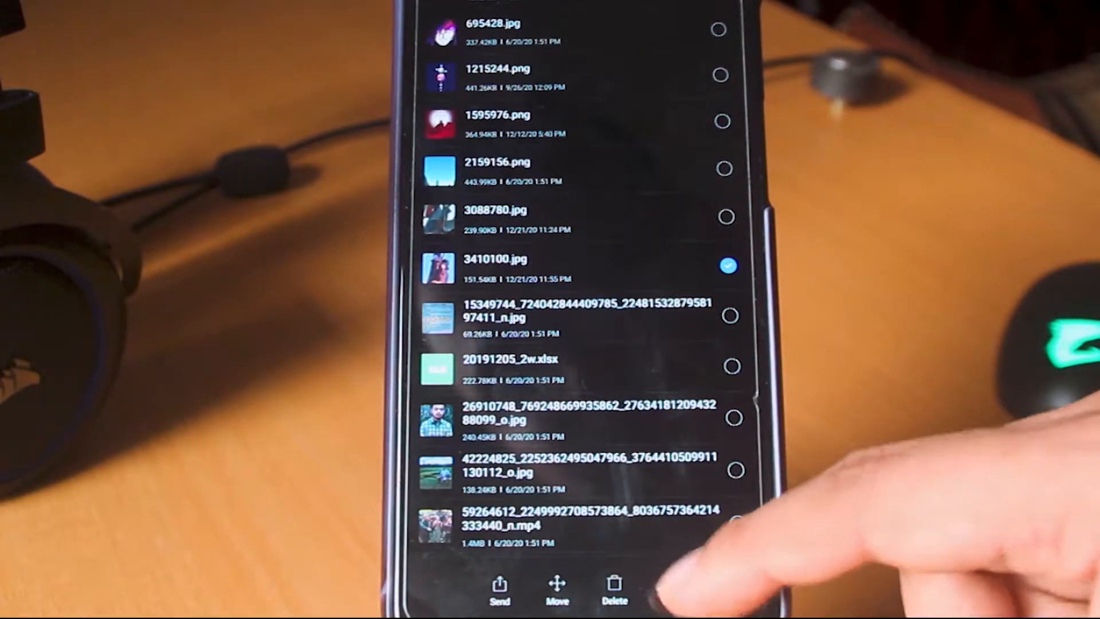
click(557, 588)
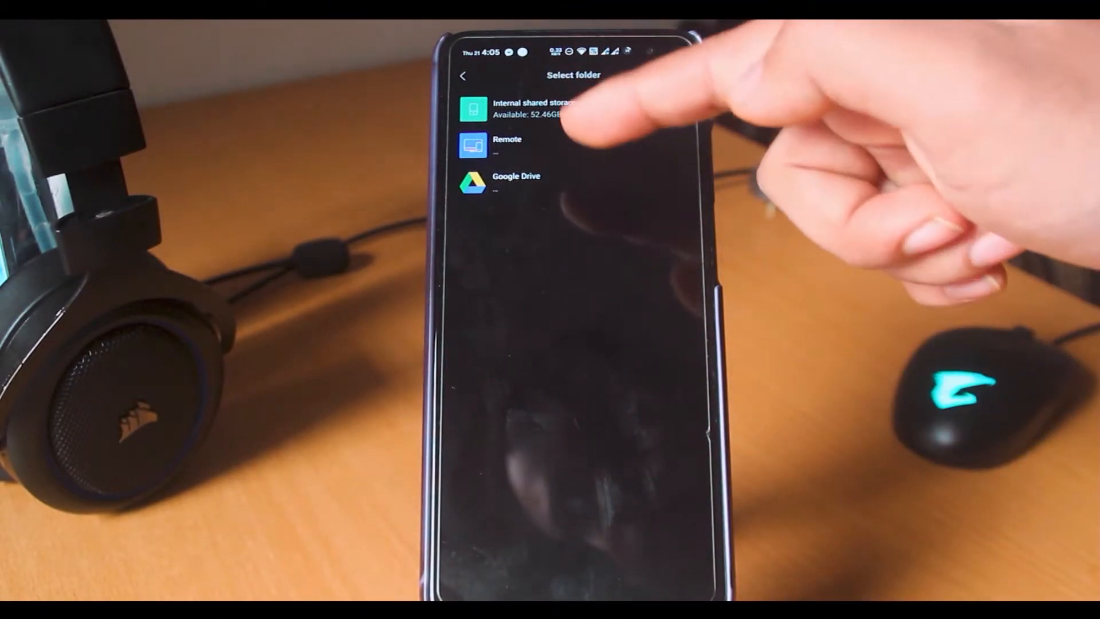
click(515, 181)
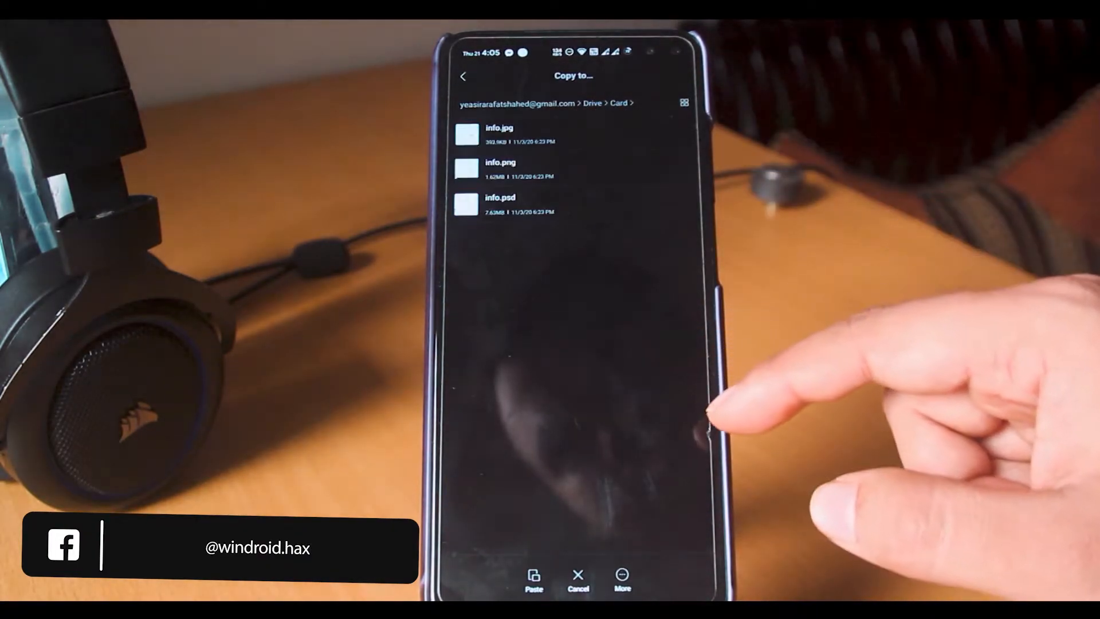
click(534, 579)
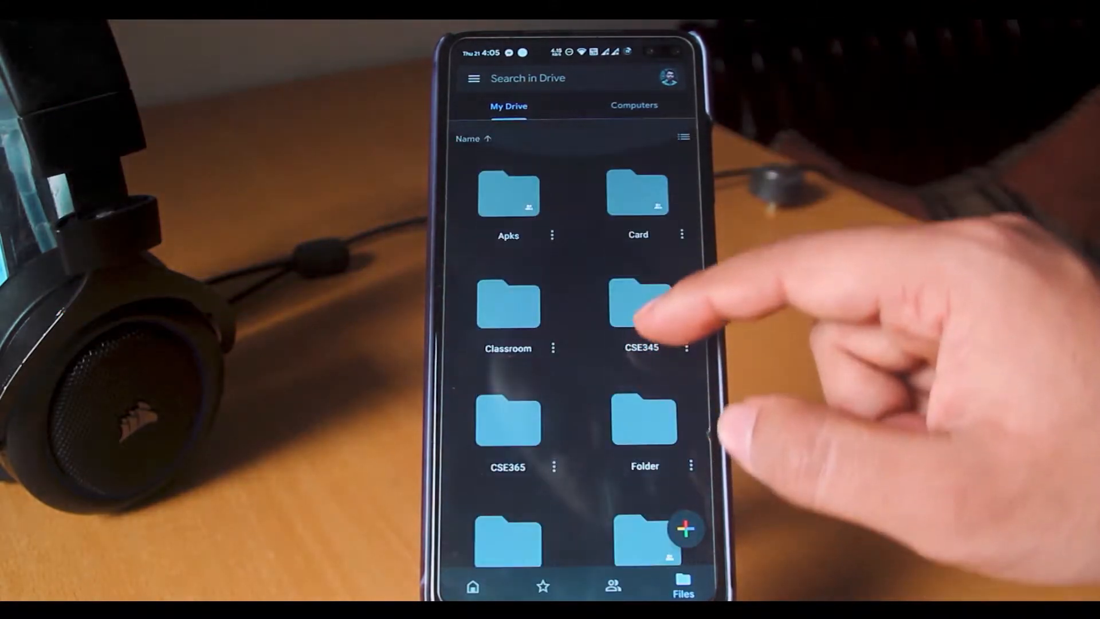
Browse into Google Drive's Card folder to confirm 3410100.jpg arrived.
scroll(down, 3)
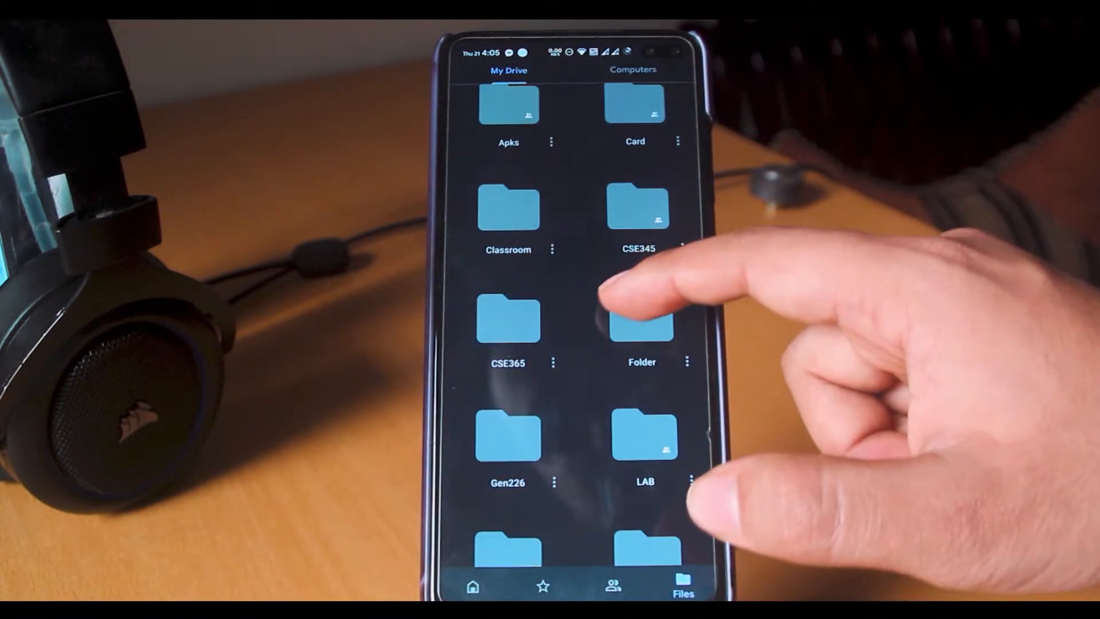
click(634, 112)
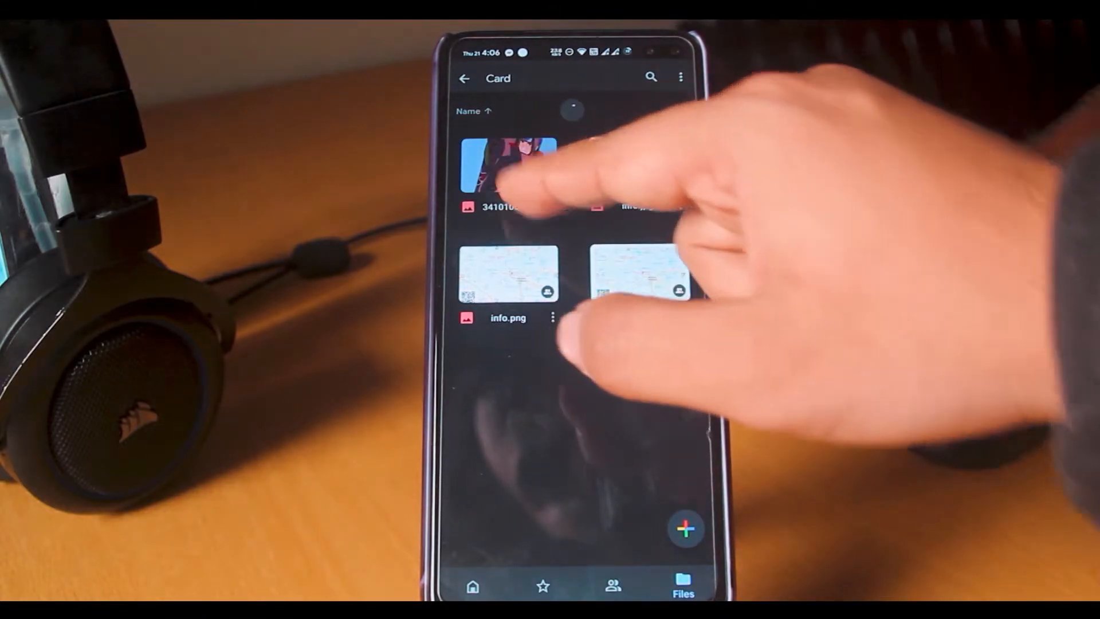
click(509, 169)
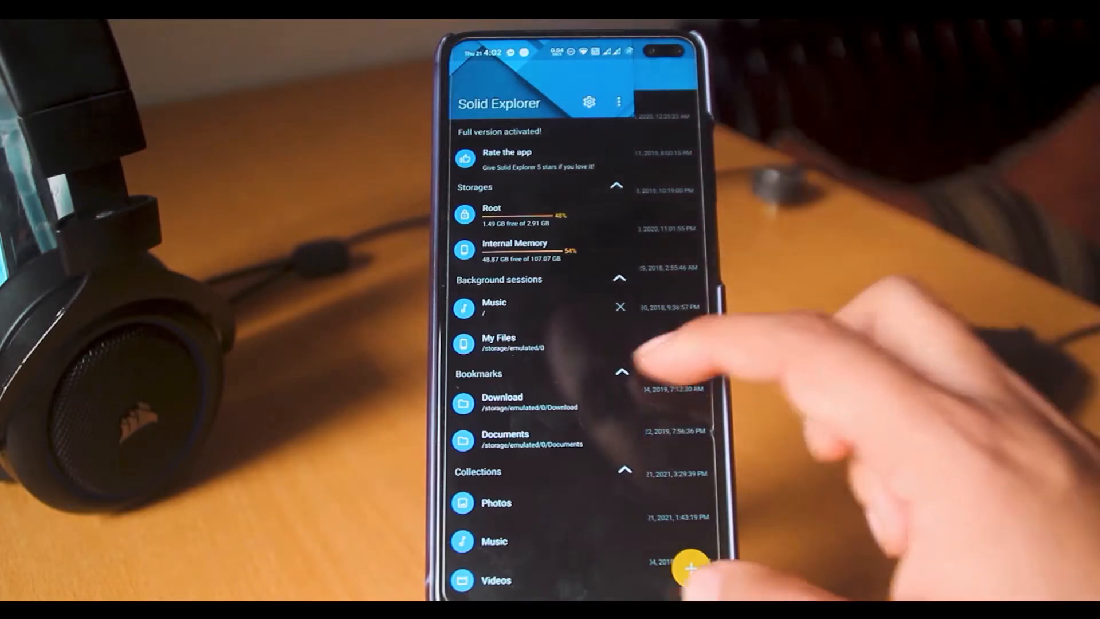
Start a new Google Drive connection in the Network Connection Wizard and accept its name.
click(498, 342)
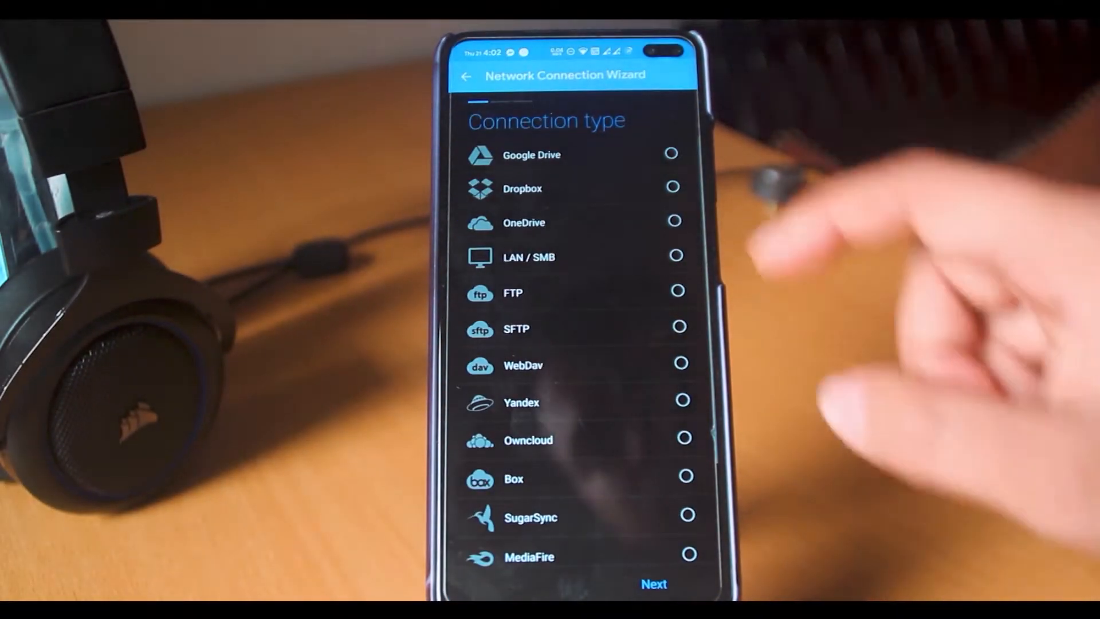
click(671, 153)
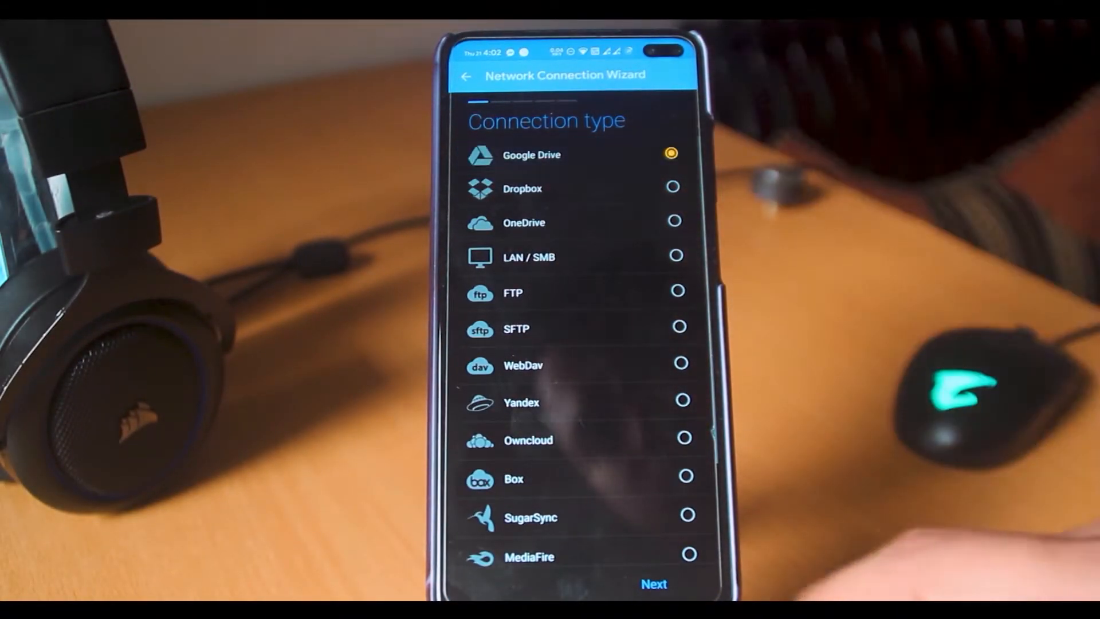
click(653, 583)
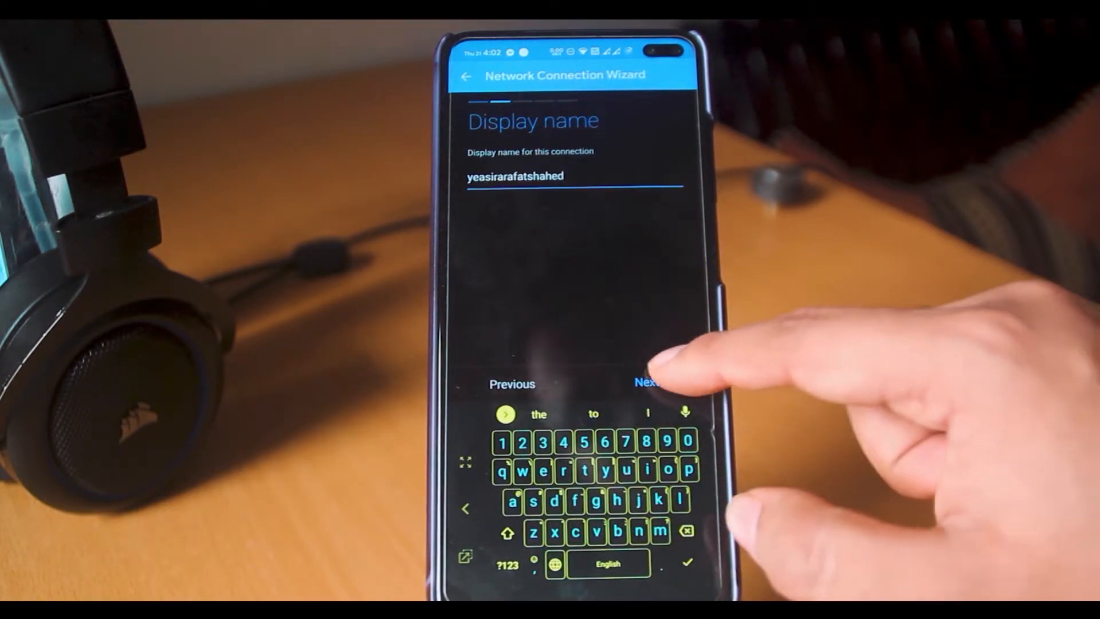
click(646, 384)
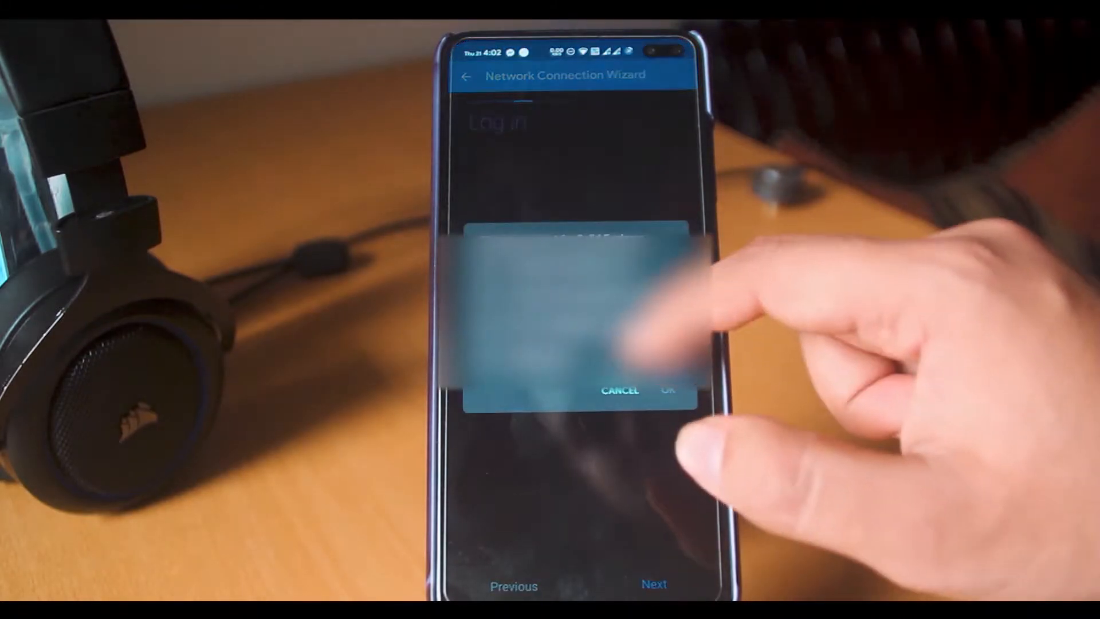
Sign in with the Google account, connect, and finish the wizard.
click(666, 391)
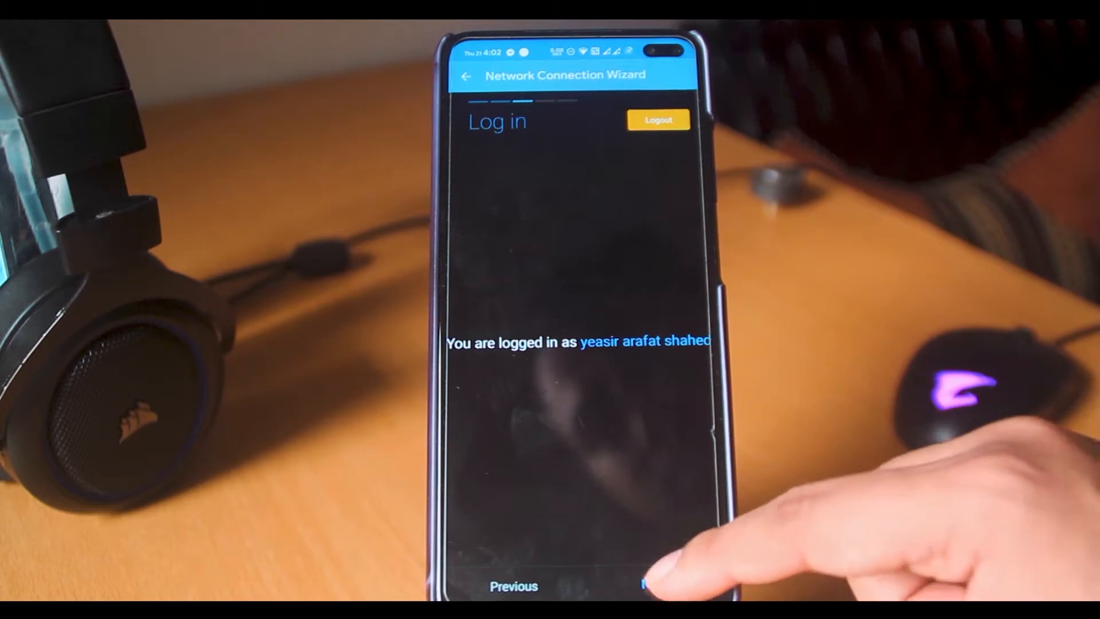
click(663, 585)
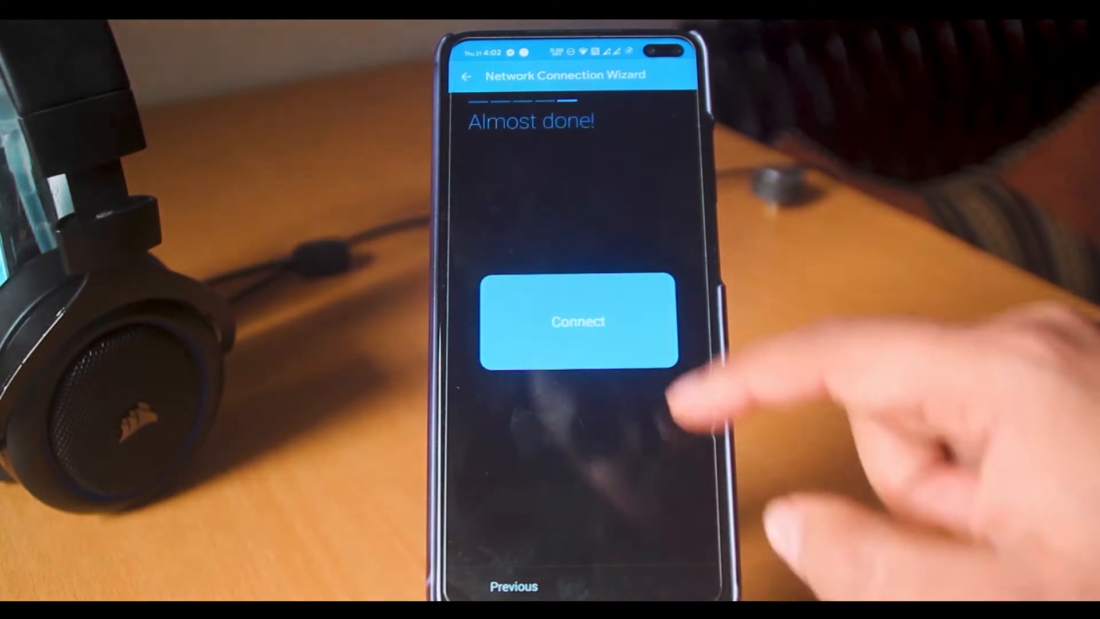
click(578, 322)
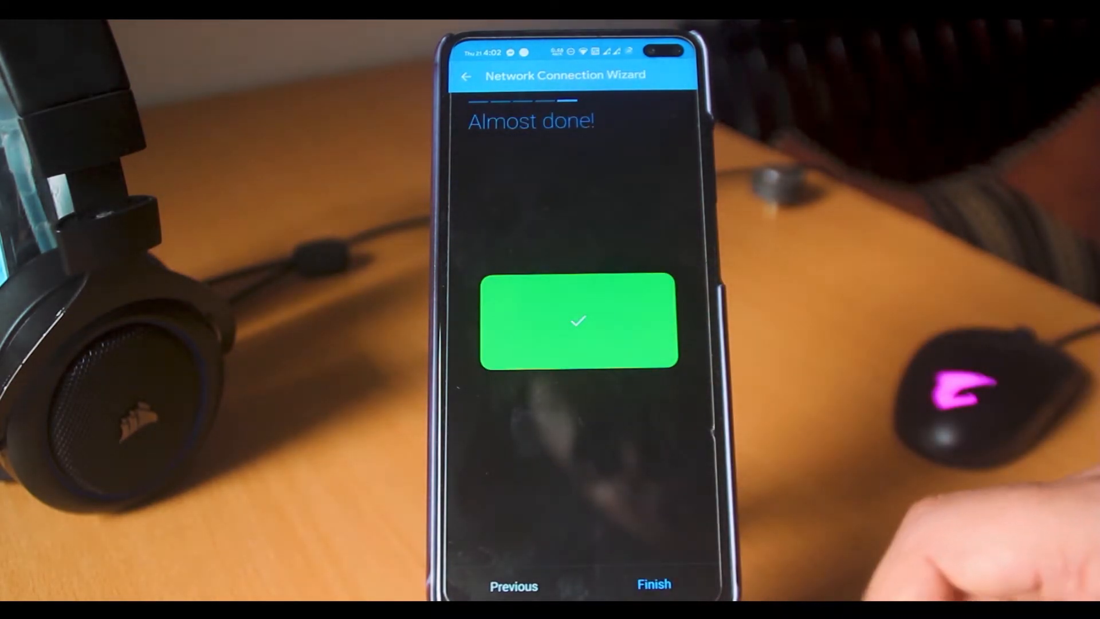
click(653, 584)
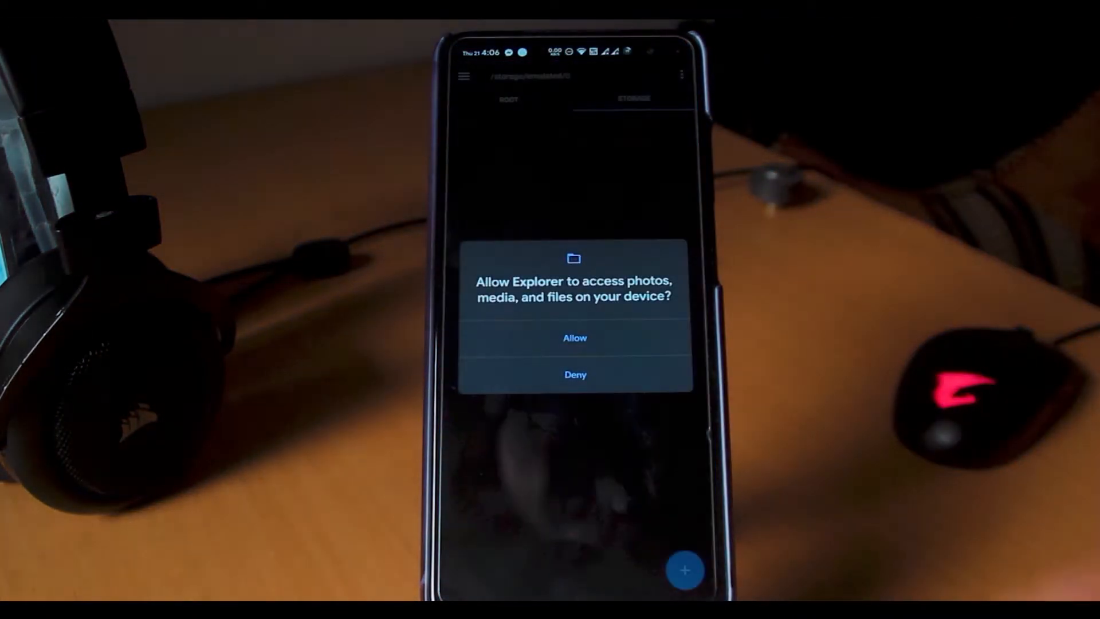
Allow Root Explorer storage access and add a Google Drive tab, granting contacts permission.
click(575, 337)
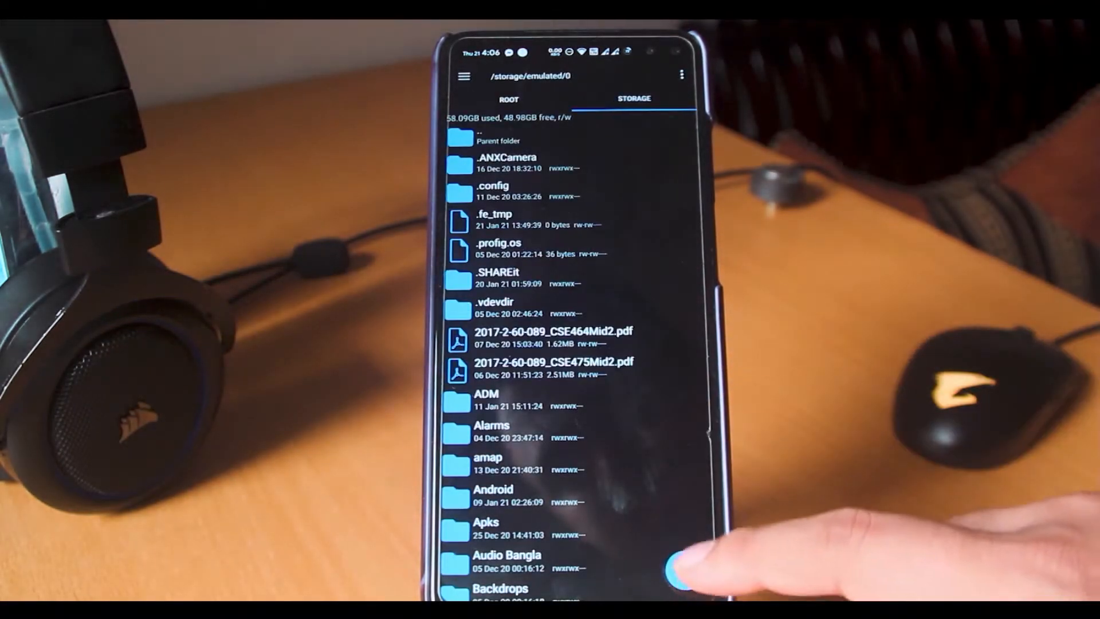
click(653, 98)
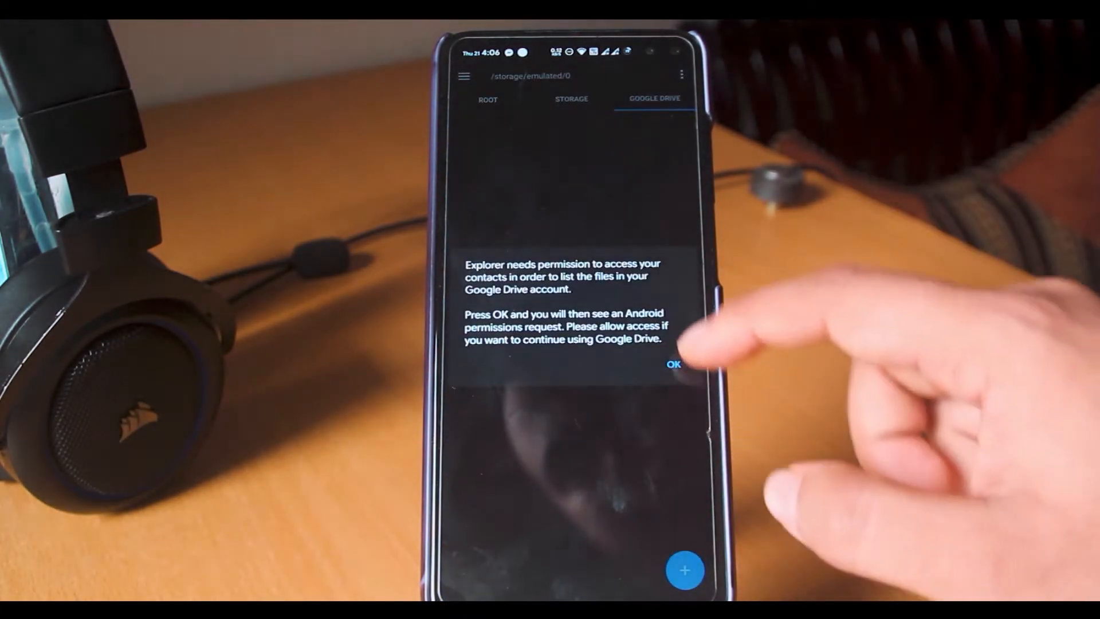
click(672, 365)
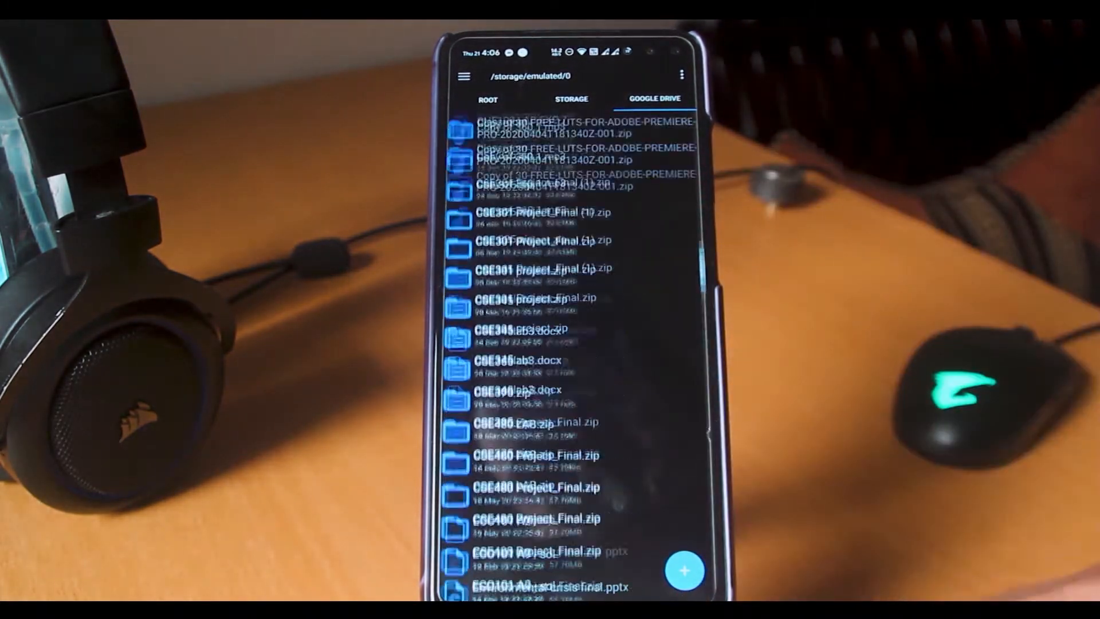
Open the skyimg folder on Google Drive showing Betelgeuse.jpg, Orion Nebula f.jpg and sky.jpg.
click(572, 99)
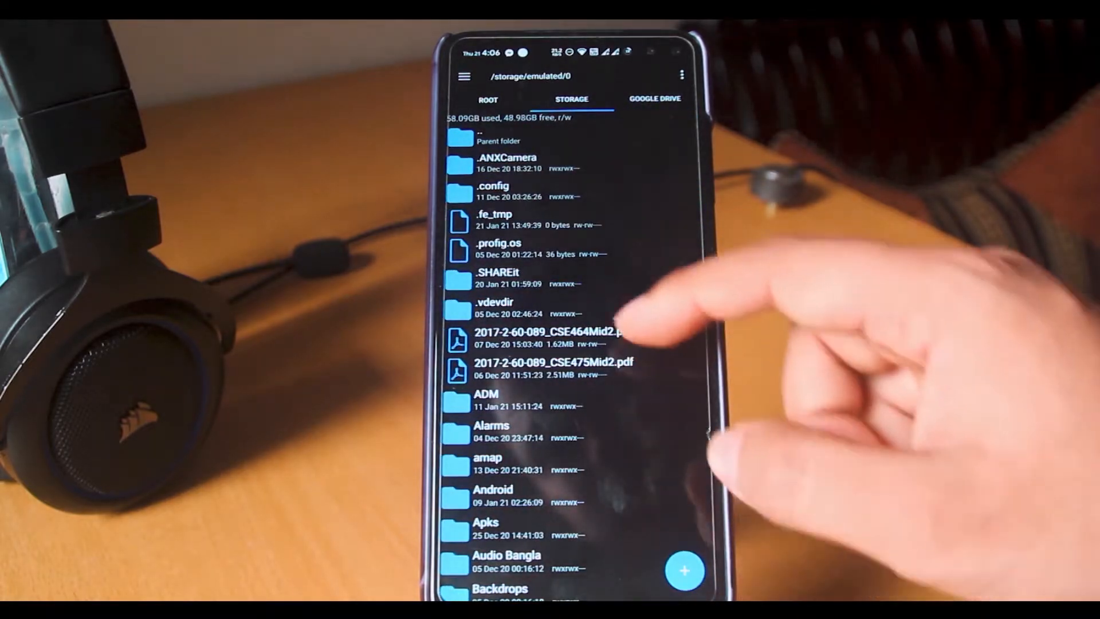
click(486, 522)
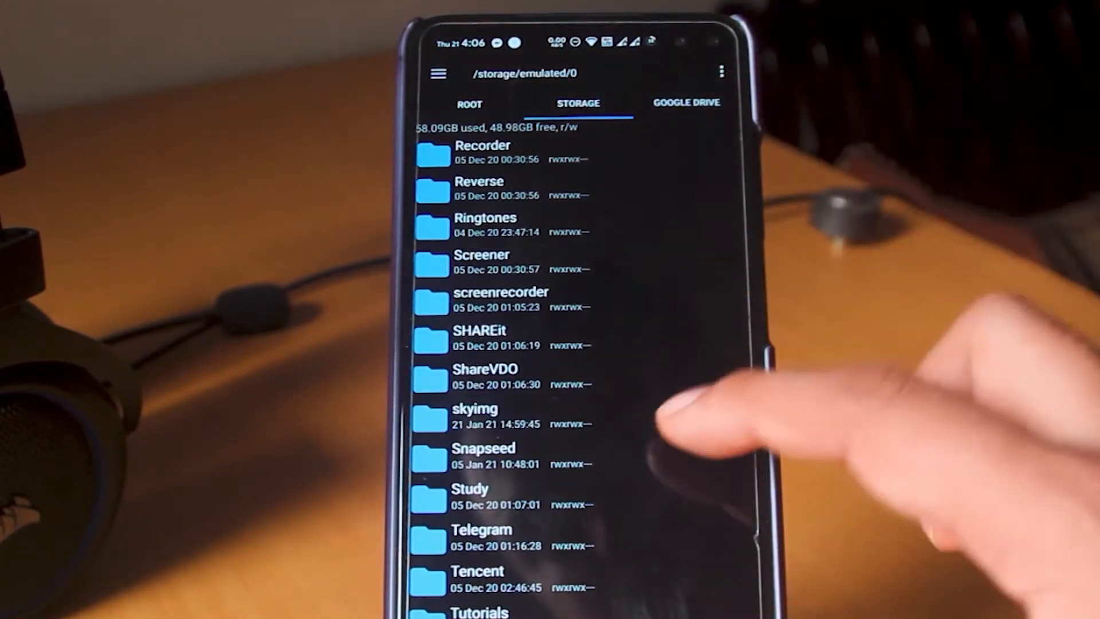
click(652, 99)
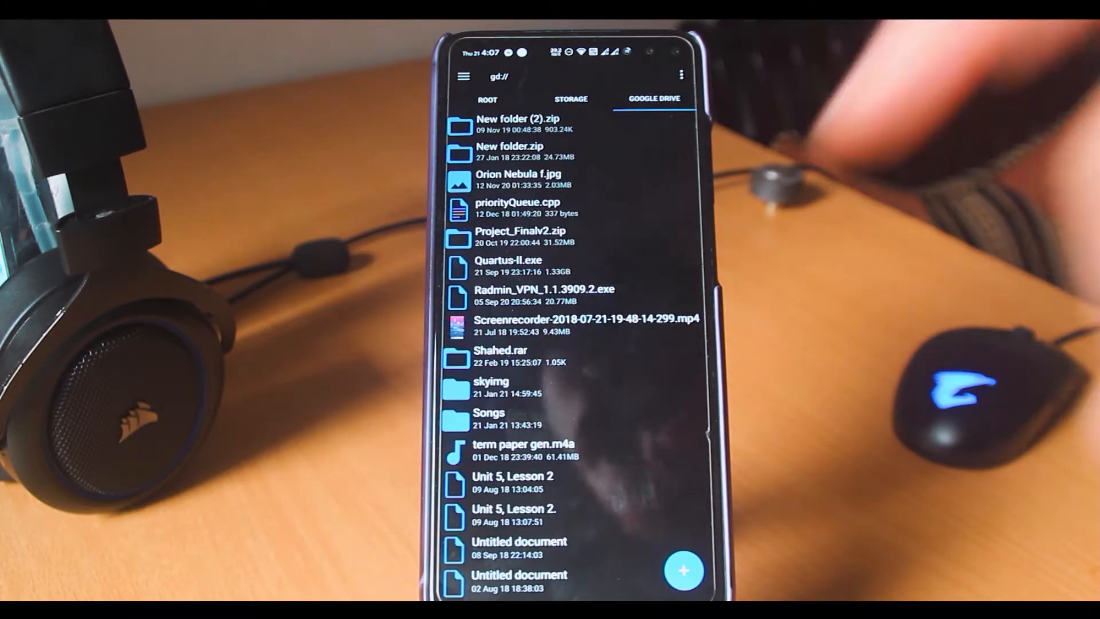
click(491, 381)
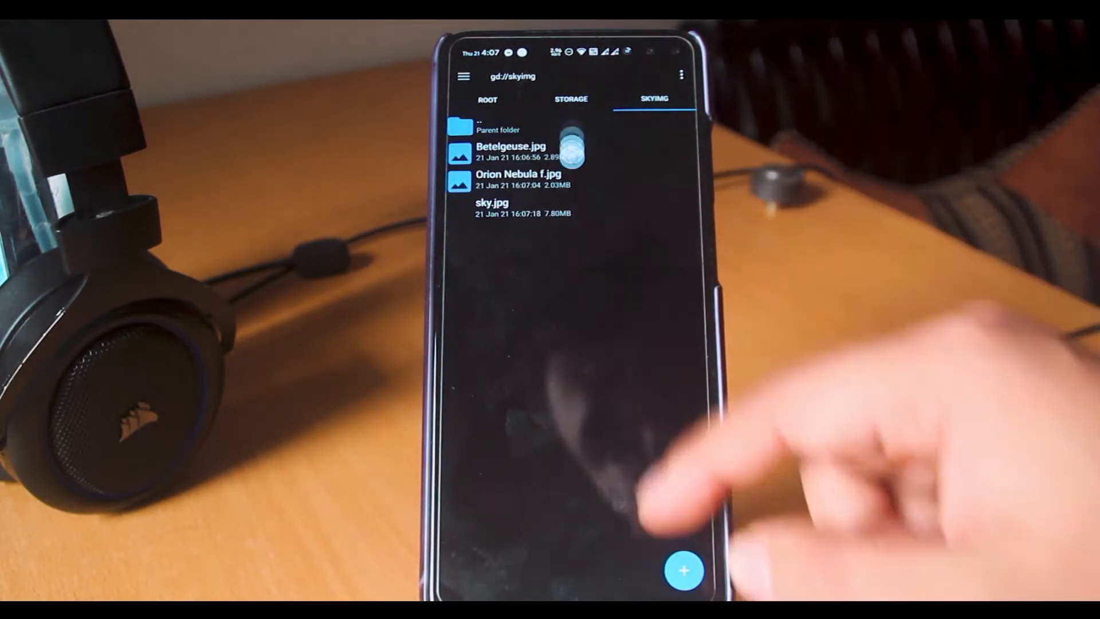
click(509, 150)
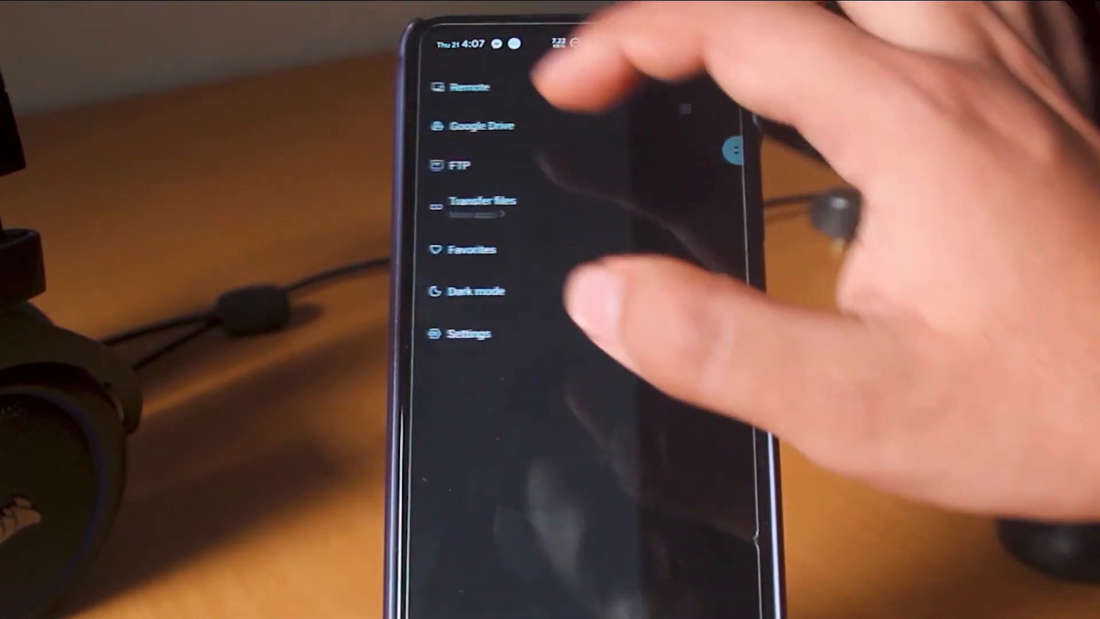
Open Google Drive from Xiaomi File Manager's menu and browse to the skyimg folder.
click(482, 125)
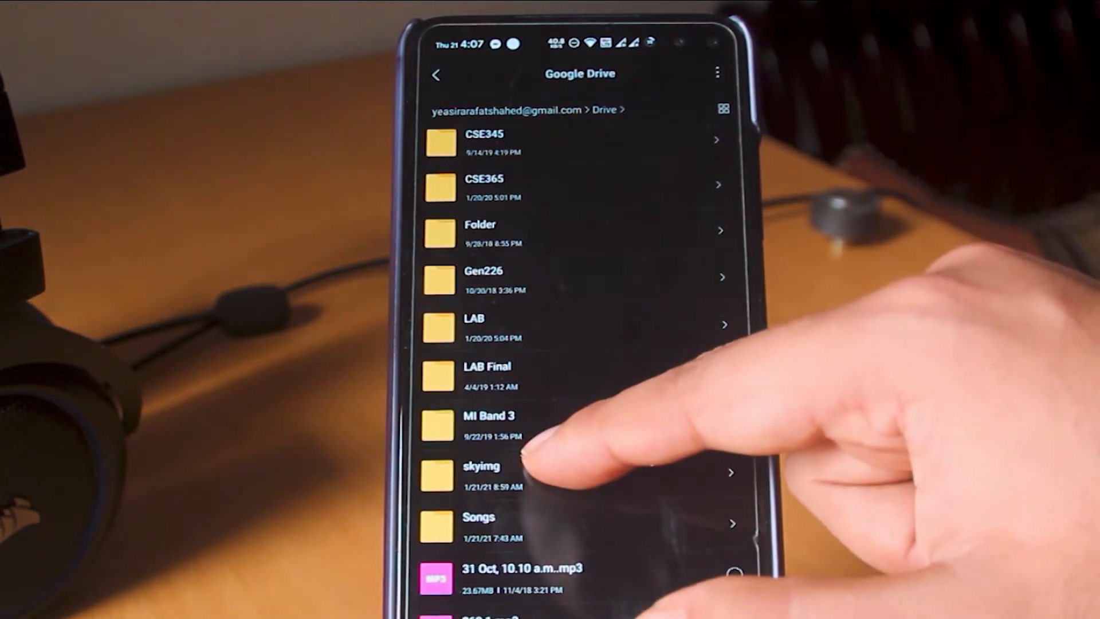
click(480, 466)
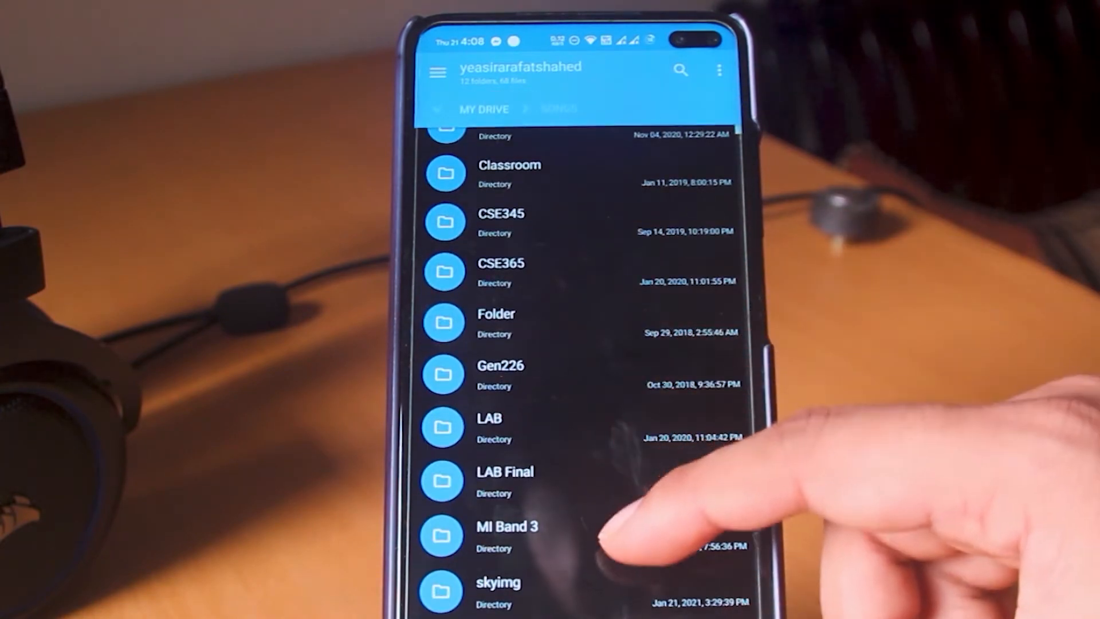
Copy LAB Final from My Drive into Internal Memory > Documents, then reopen LAB Final on Drive.
click(505, 471)
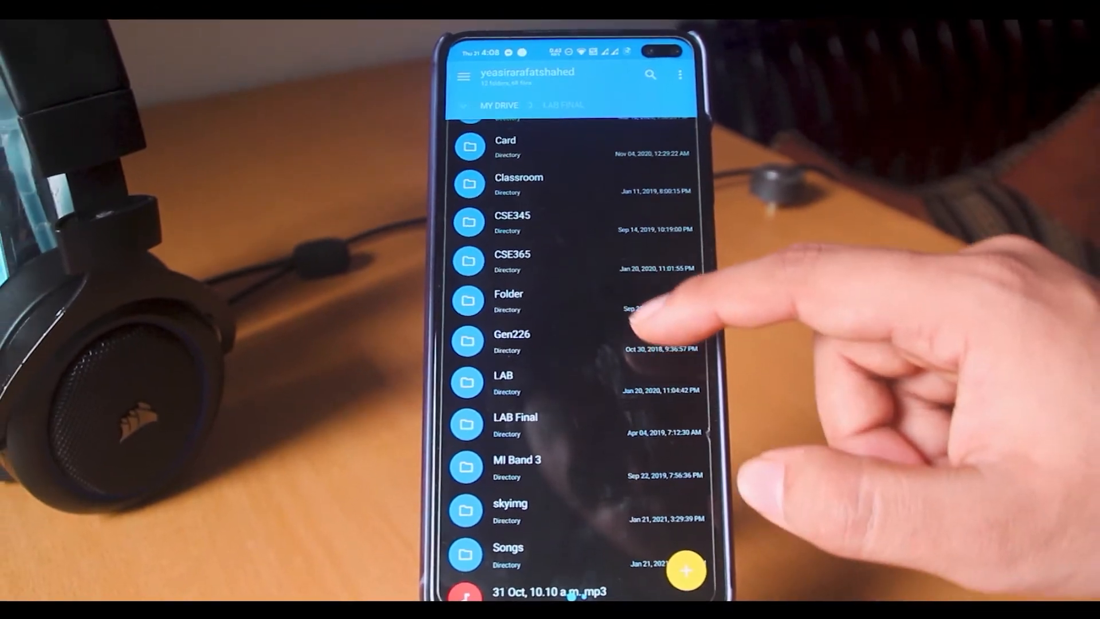
click(515, 424)
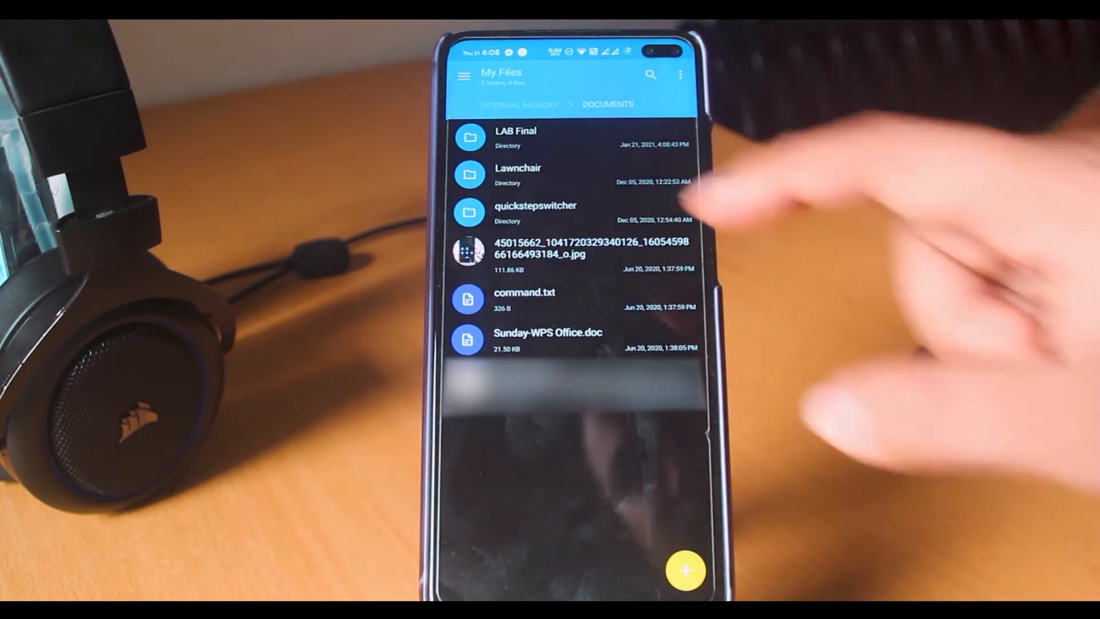
click(516, 137)
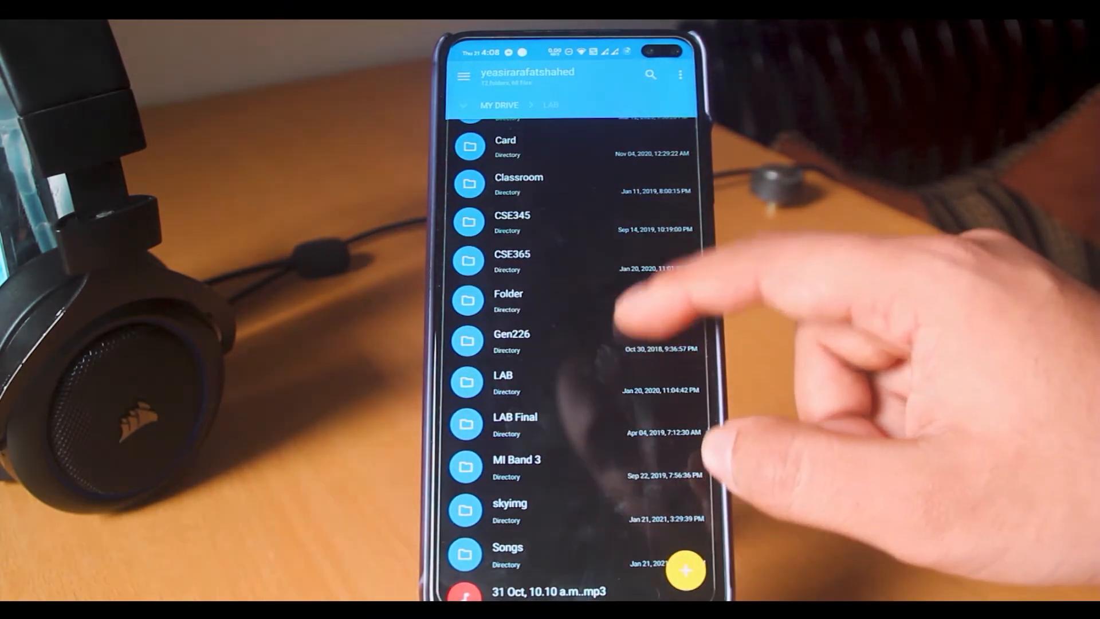
click(513, 421)
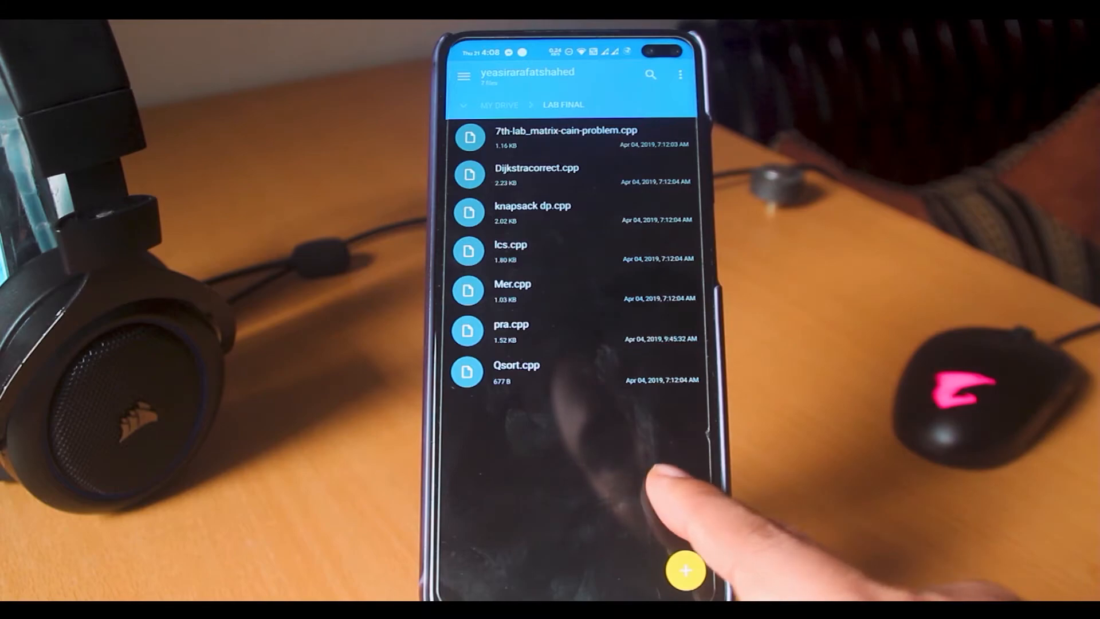